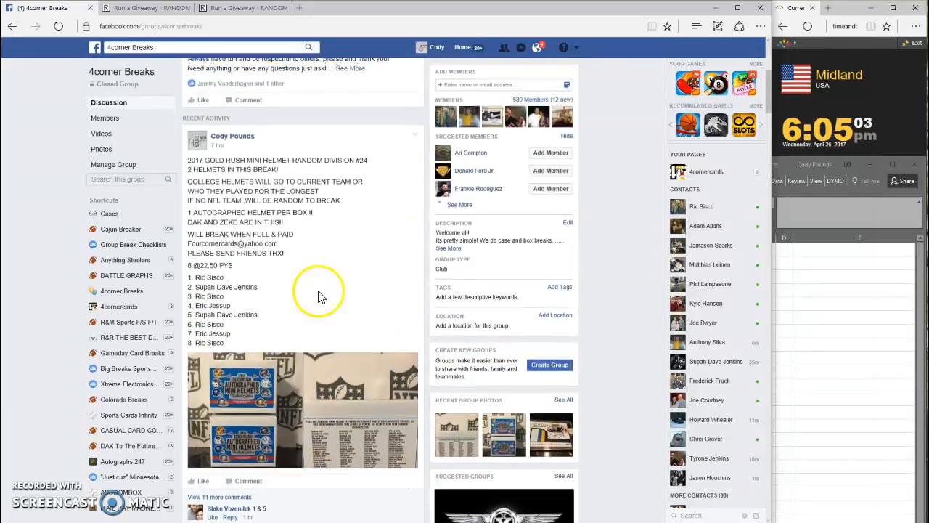
# Scroll through the 4corner Breaks helmet break post and its buyer list
pyautogui.scroll(-3)
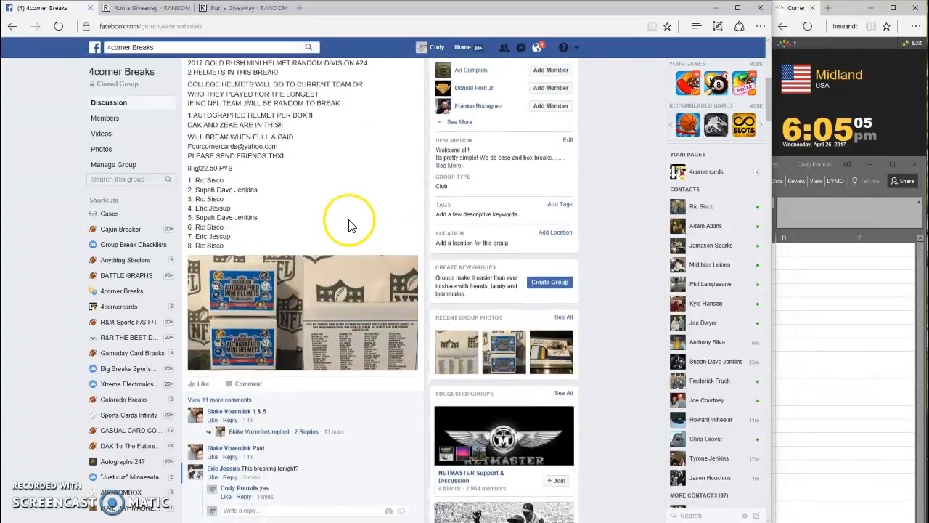
pyautogui.scroll(-3)
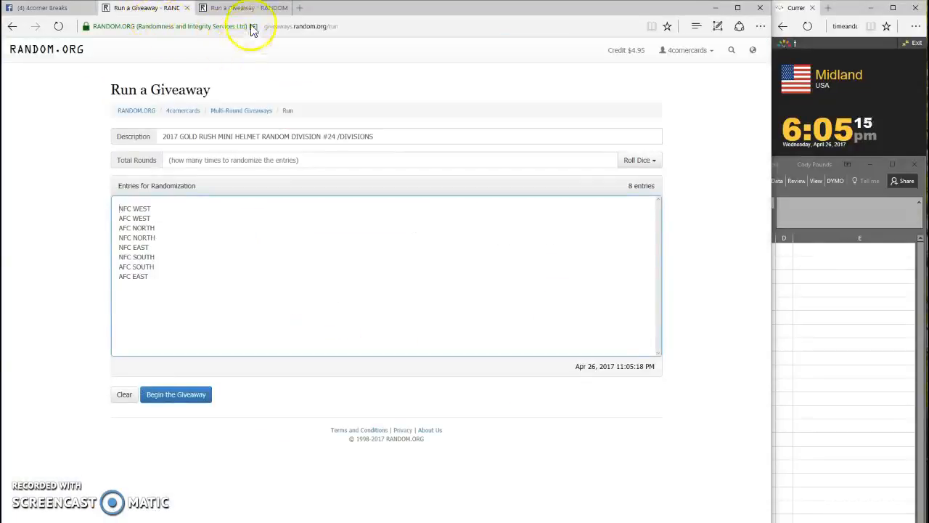
# Roll 2d6 for the round count and begin the NFL divisions giveaway
pyautogui.click(143, 8)
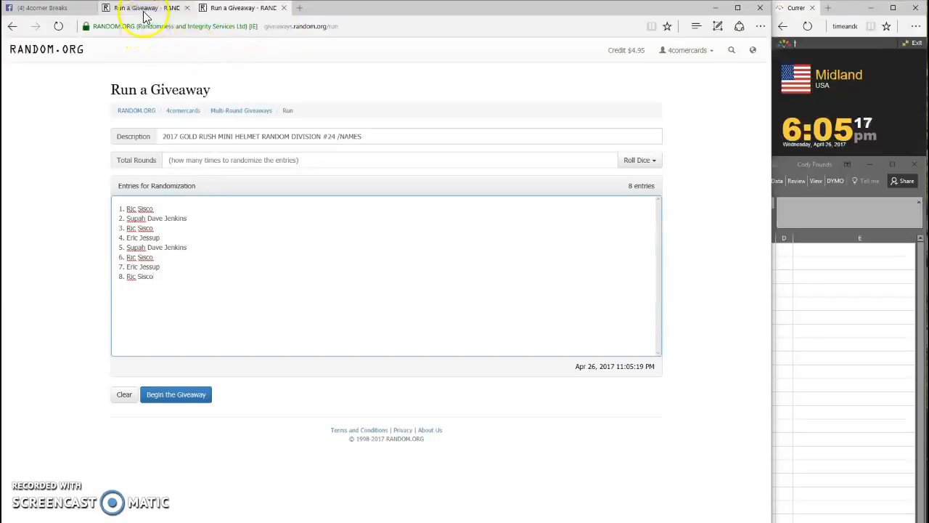
pyautogui.click(637, 160)
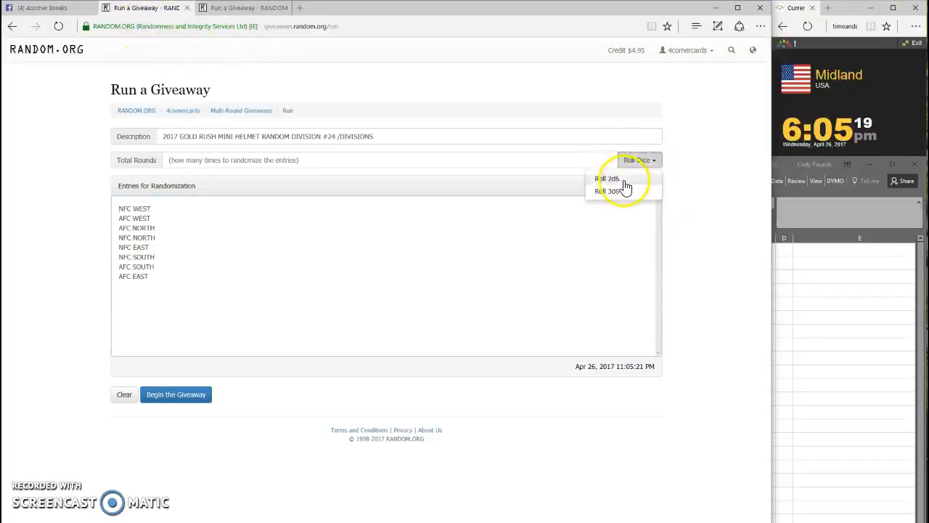
pyautogui.click(606, 179)
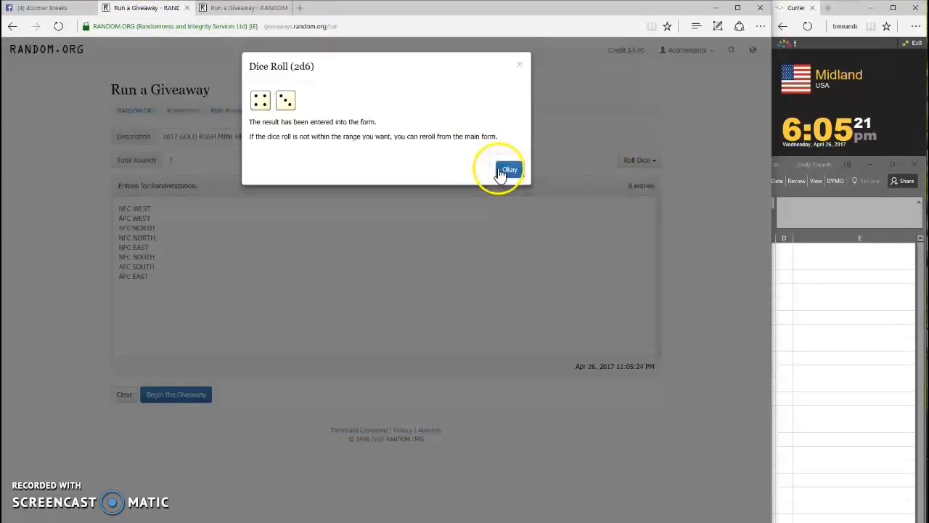
pyautogui.click(509, 168)
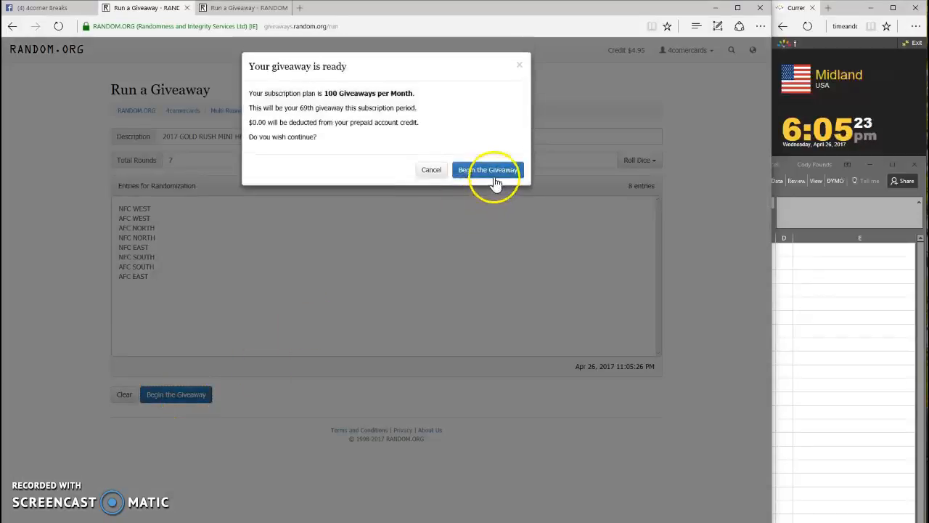
pyautogui.click(488, 168)
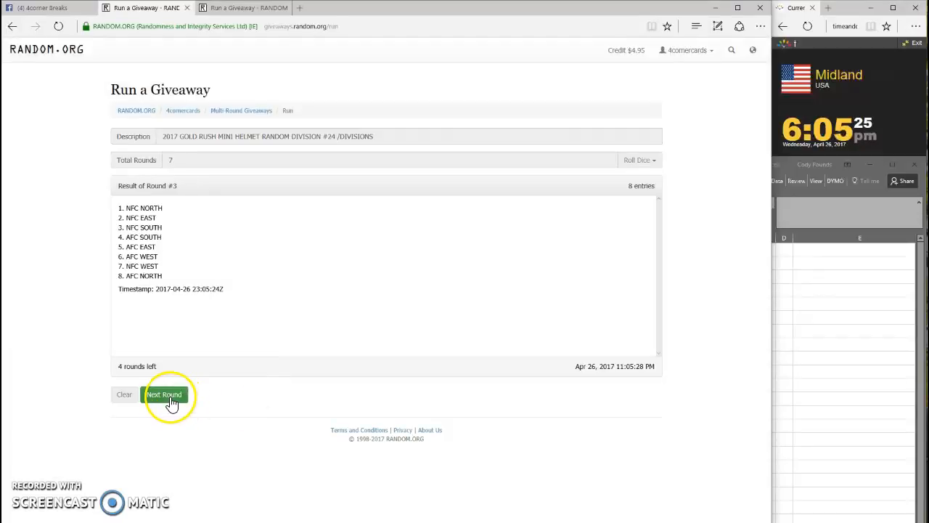
# Run the divisions through the remaining rounds to the final order for the spreadsheet
pyautogui.click(165, 395)
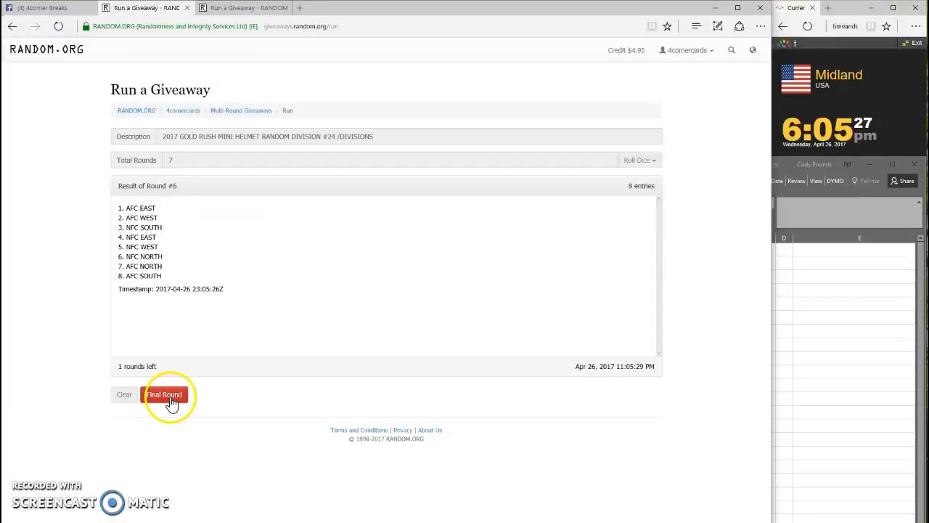
pyautogui.click(163, 395)
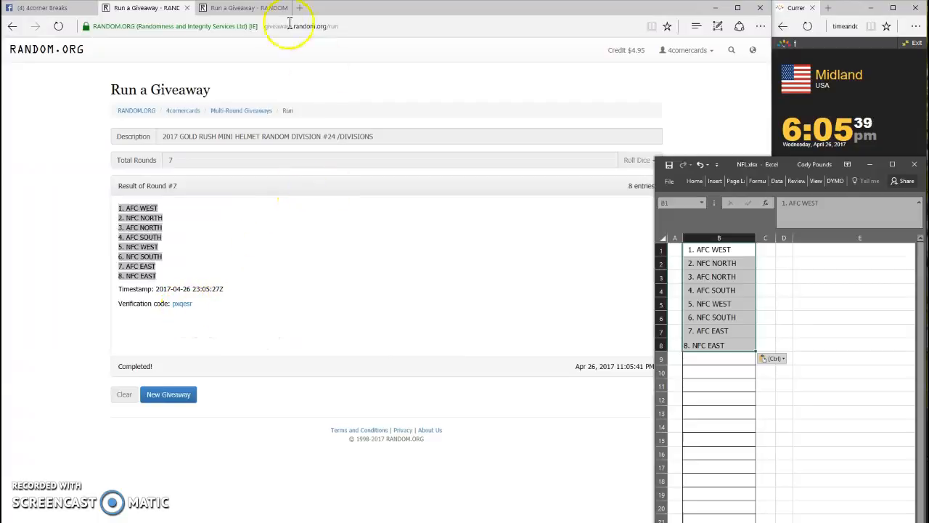
pyautogui.click(638, 160)
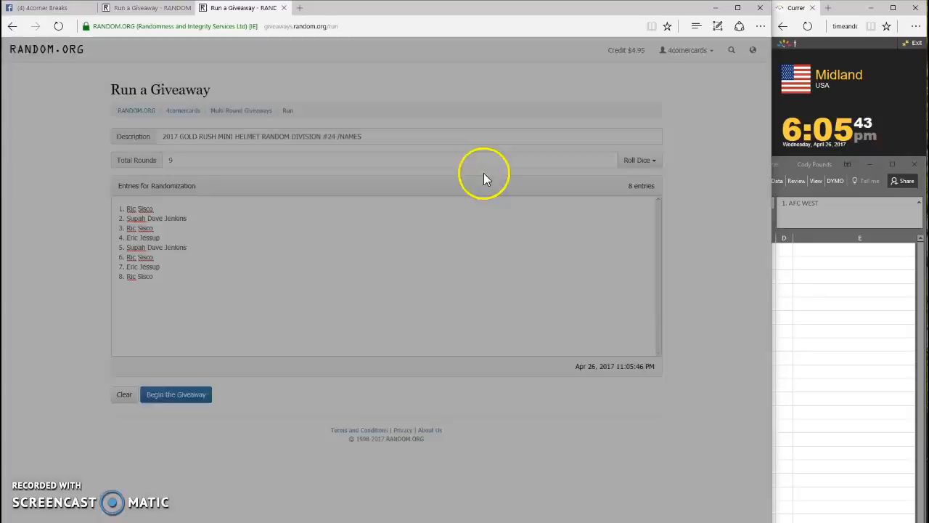
# Shuffle the participant names through all nine rounds and select the final name list
pyautogui.click(176, 395)
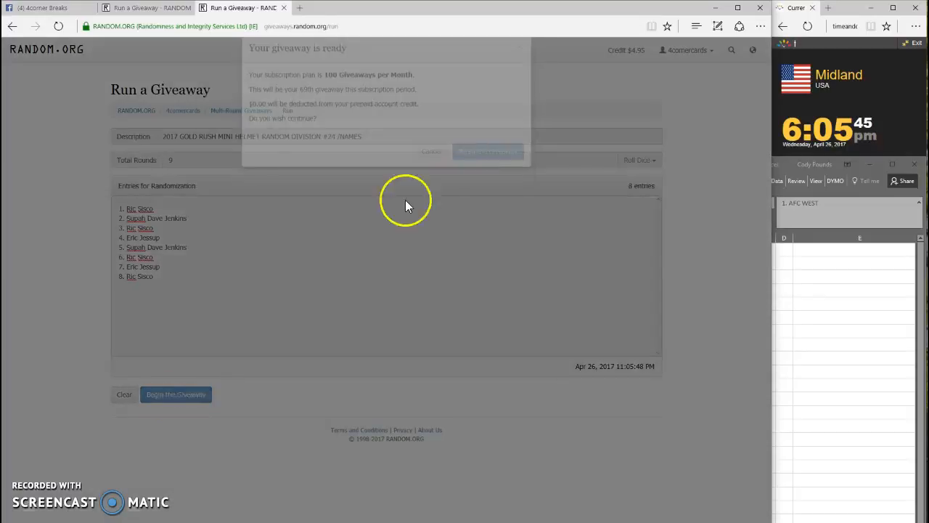
pyautogui.click(488, 151)
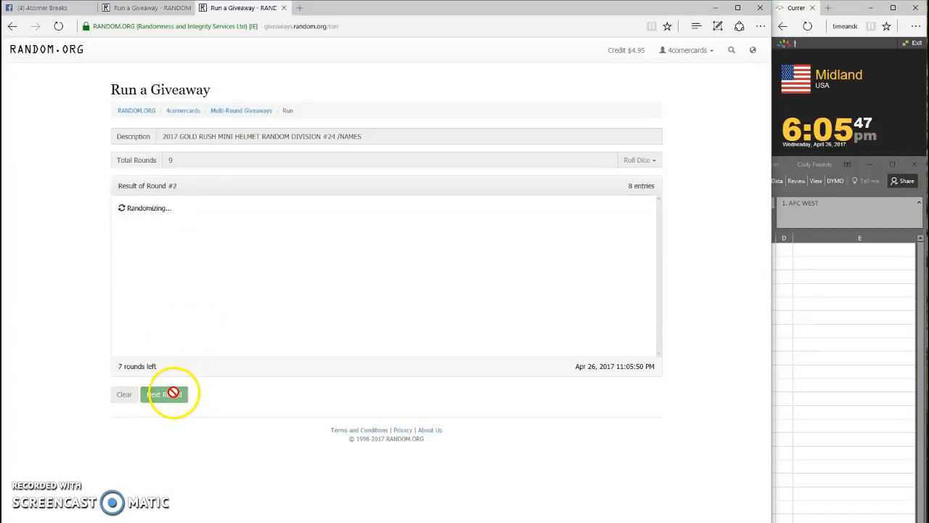
pyautogui.click(166, 394)
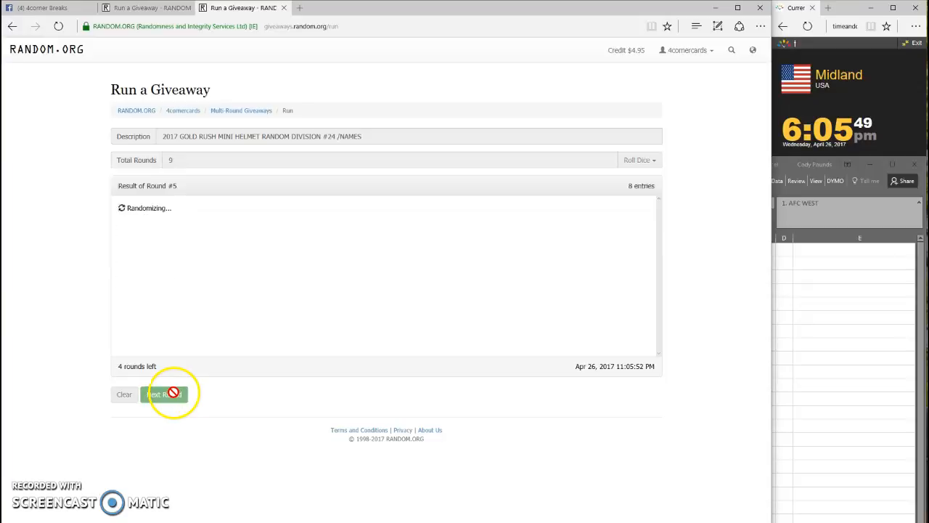
pyautogui.click(166, 394)
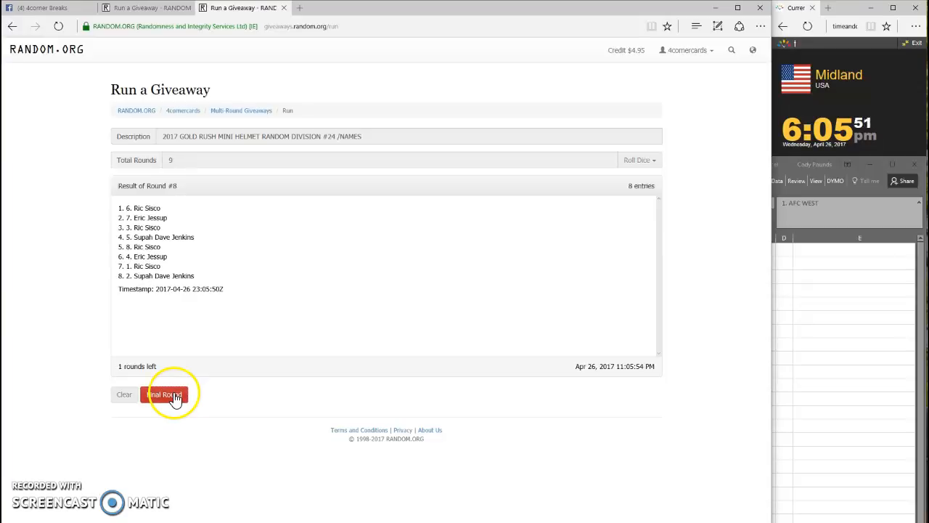
pyautogui.click(166, 395)
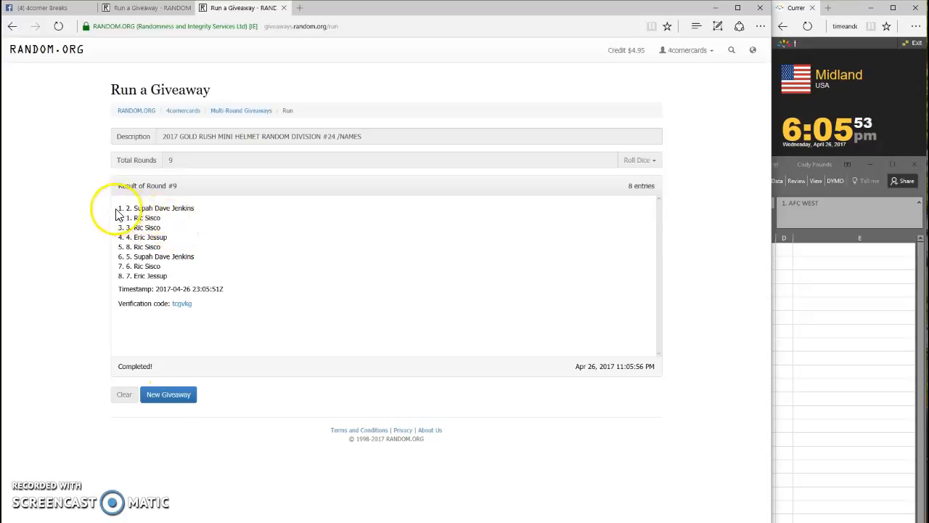
pyautogui.moveTo(119, 208); pyautogui.dragTo(221, 276)
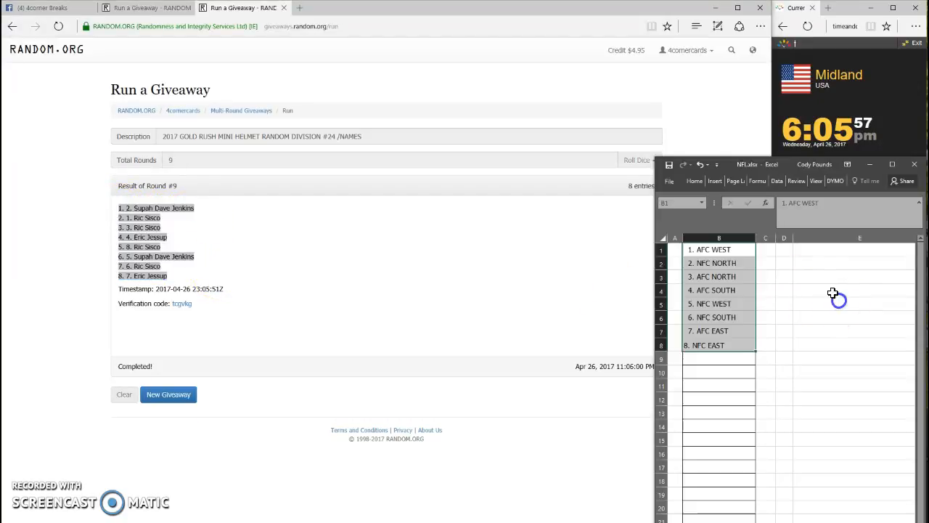
# Paste the shuffled names into column E beside the divisions, then return to Facebook
pyautogui.moveTo(860, 250); pyautogui.dragTo(834, 343)
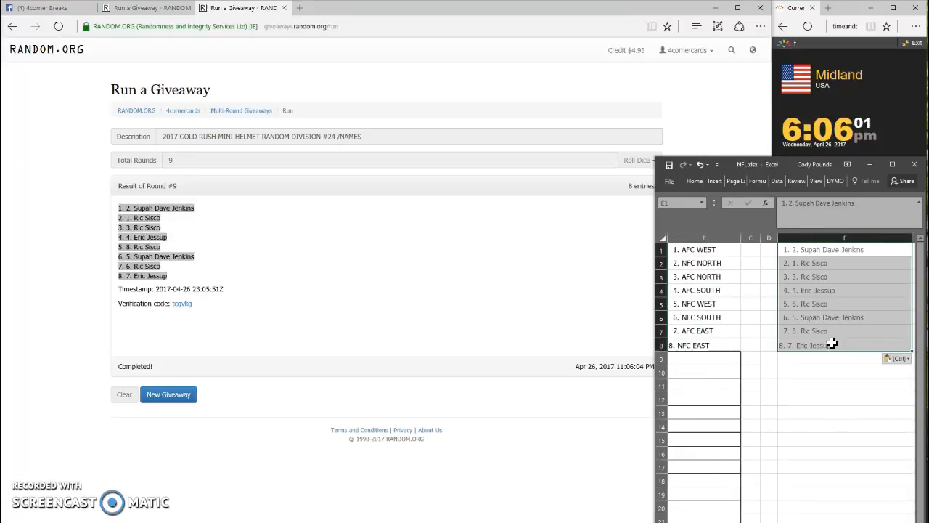
pyautogui.moveTo(270, 383)
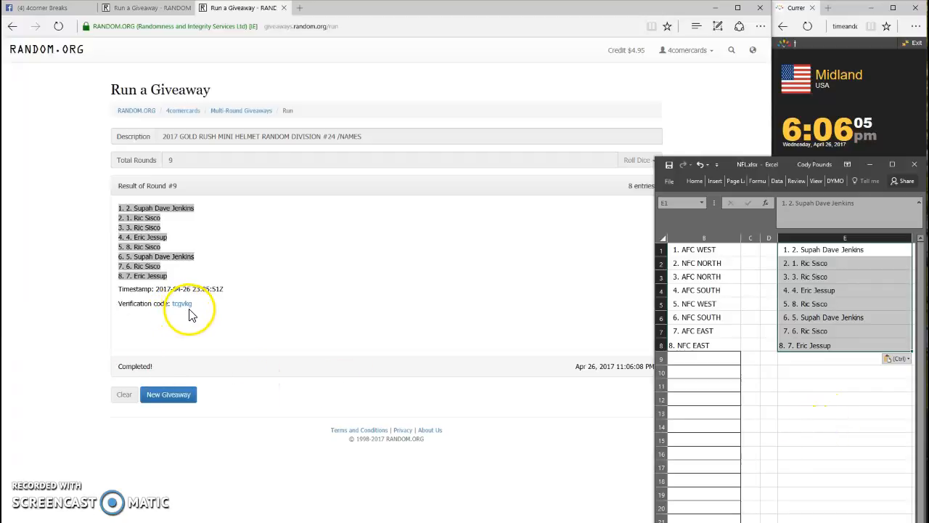
pyautogui.moveTo(327, 240)
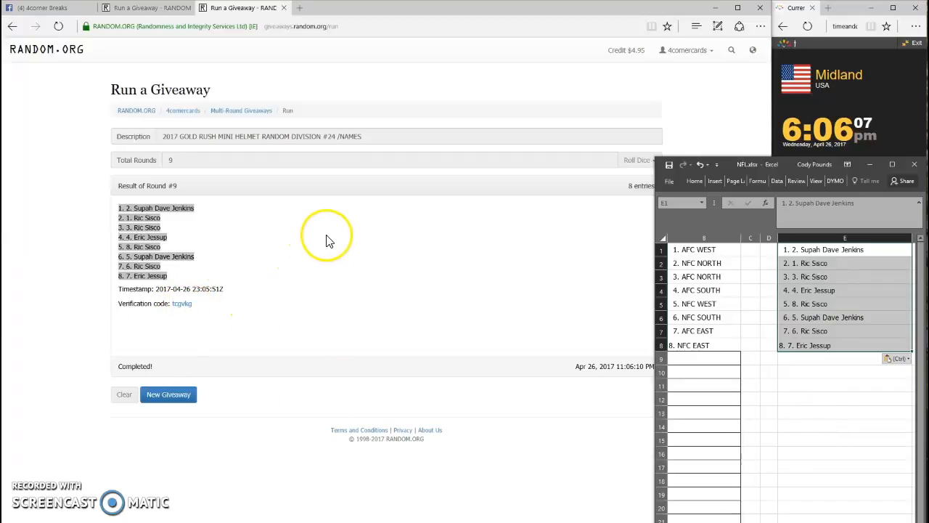
pyautogui.moveTo(46, 8)
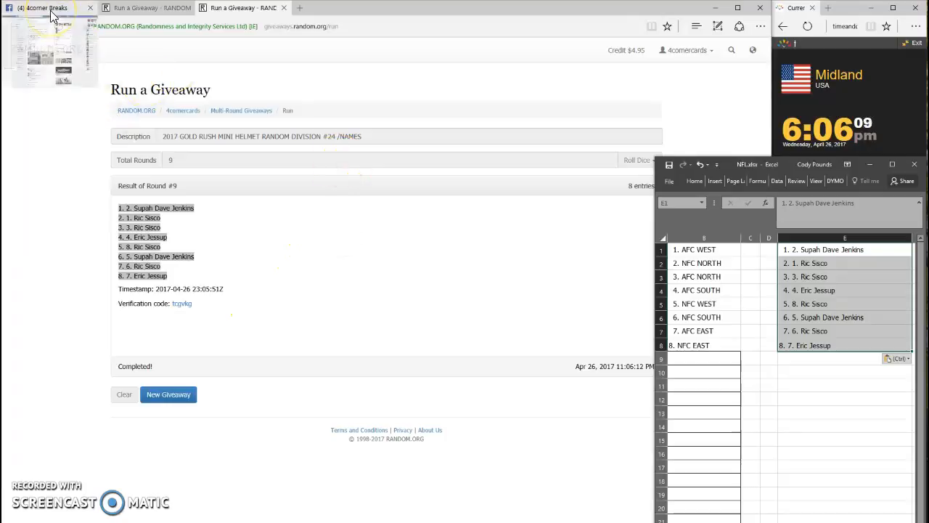
pyautogui.click(43, 9)
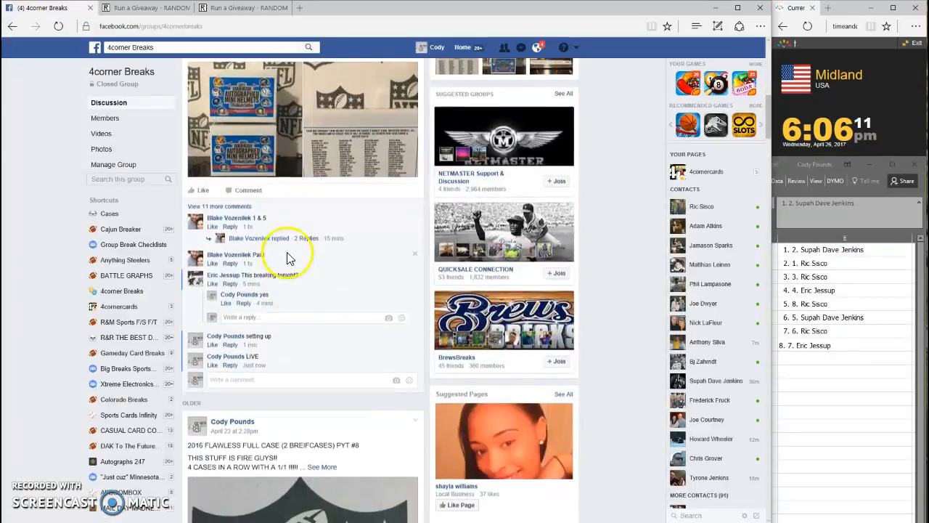